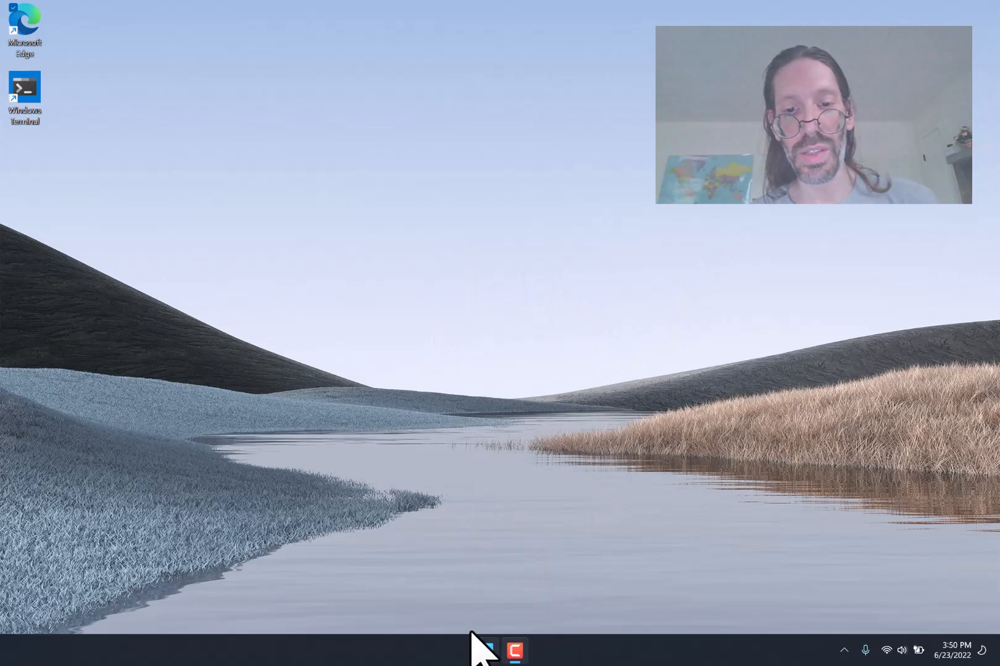
mouse_move(494, 479)
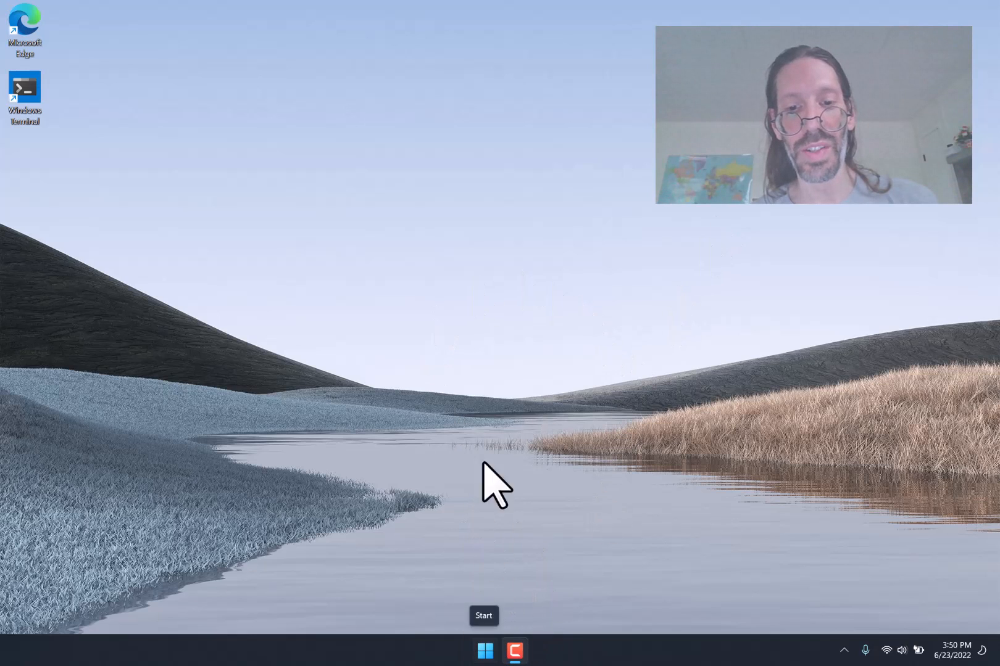
mouse_move(500, 357)
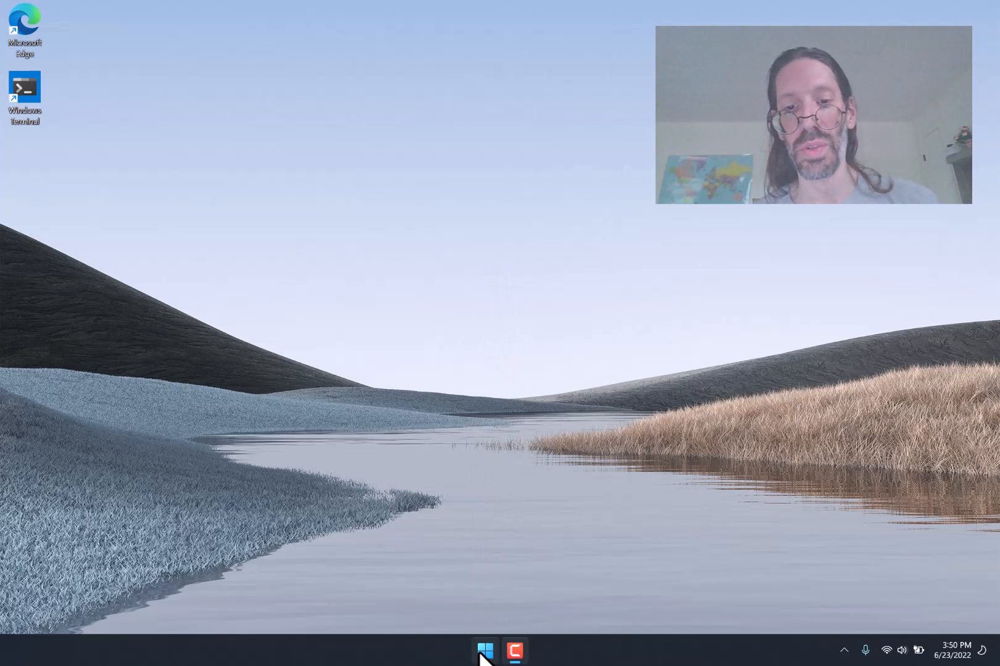
Open the Start menu from the taskbar Start button.
left_click(511, 651)
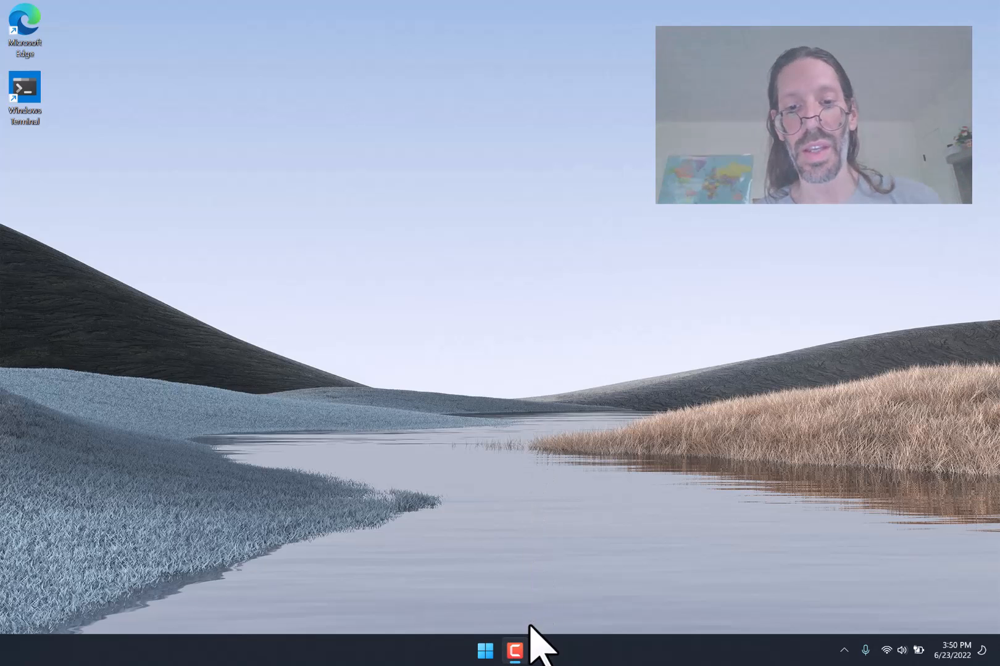
mouse_move(488, 218)
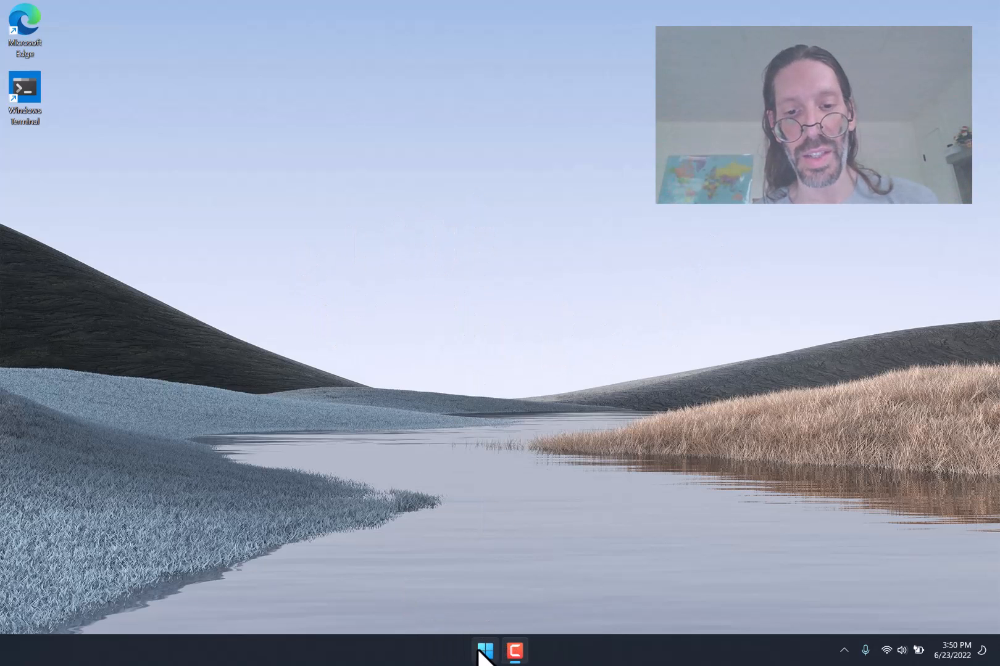
mouse_move(486, 650)
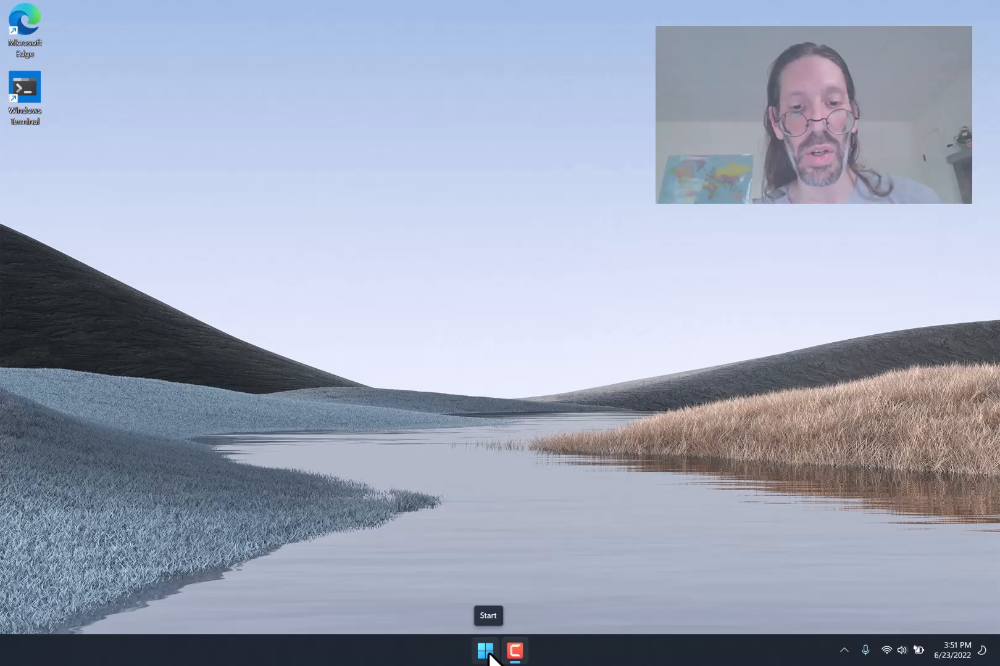
left_click(484, 651)
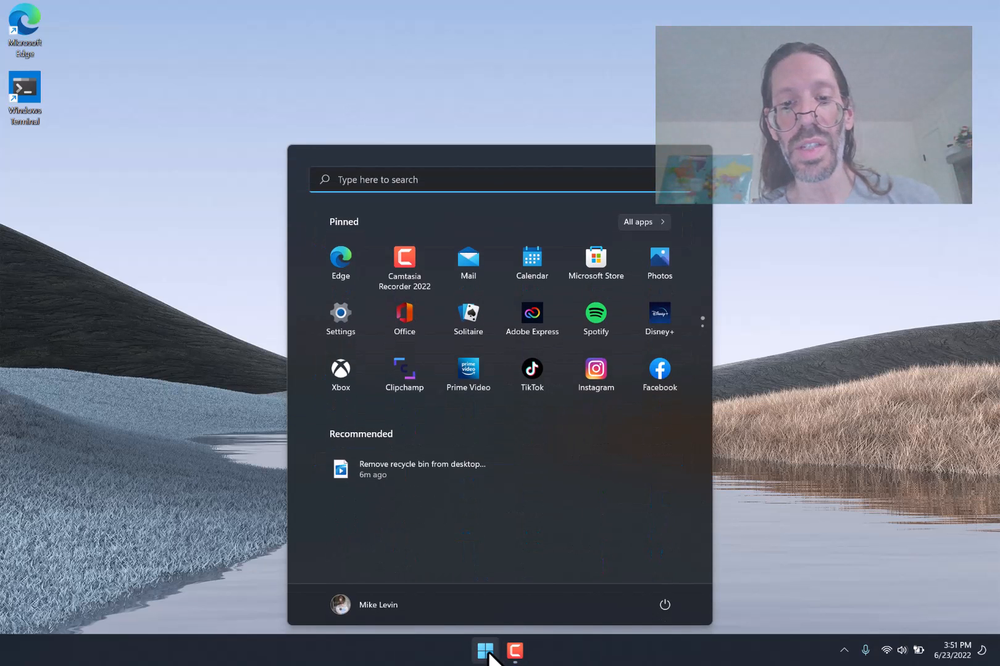
mouse_move(516, 344)
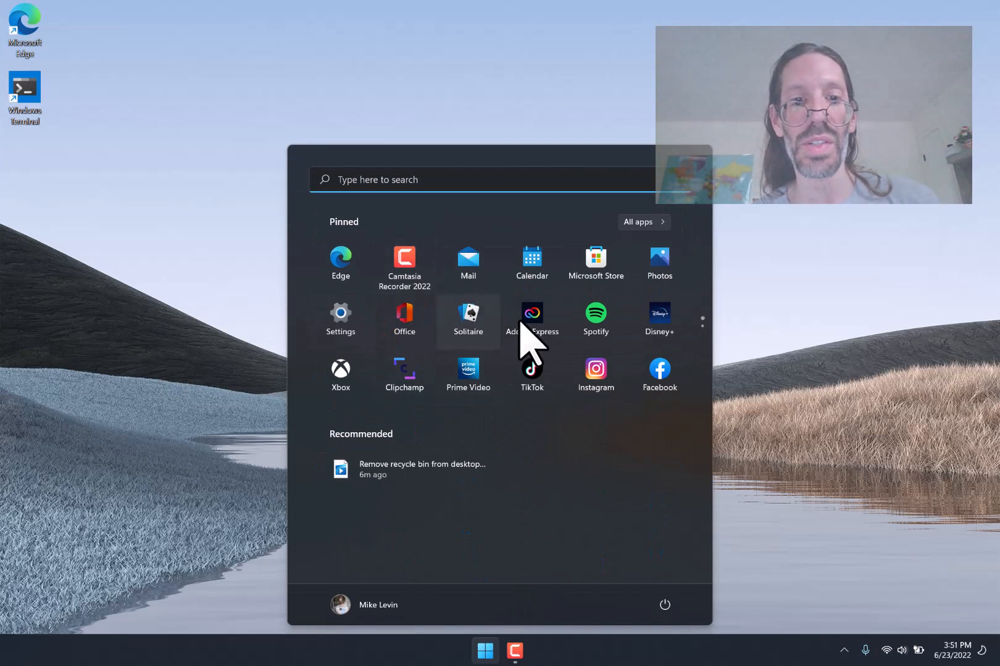
mouse_move(300, 561)
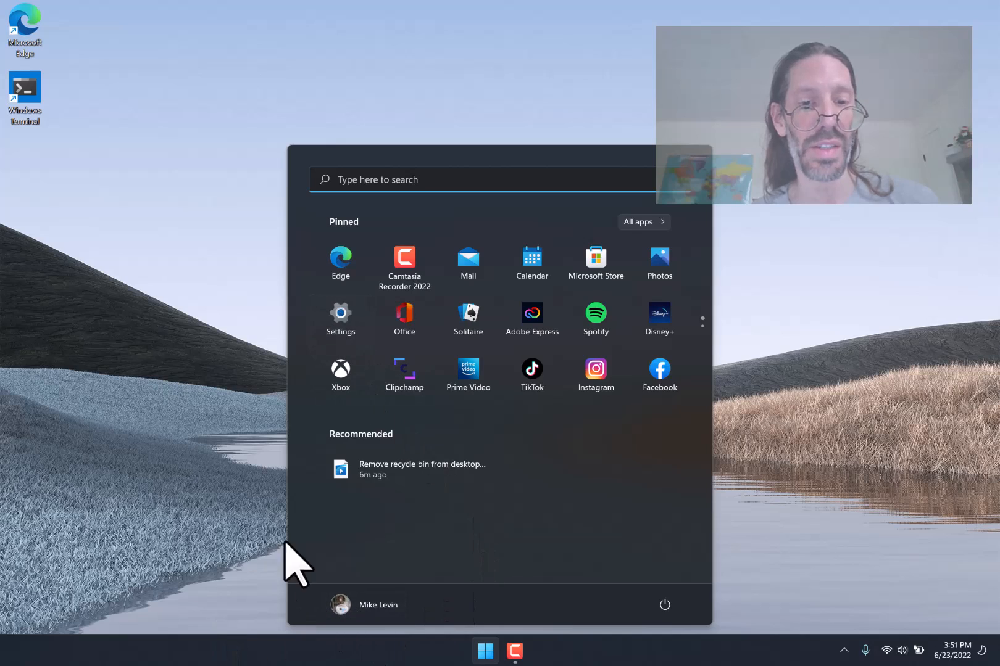
mouse_move(491, 637)
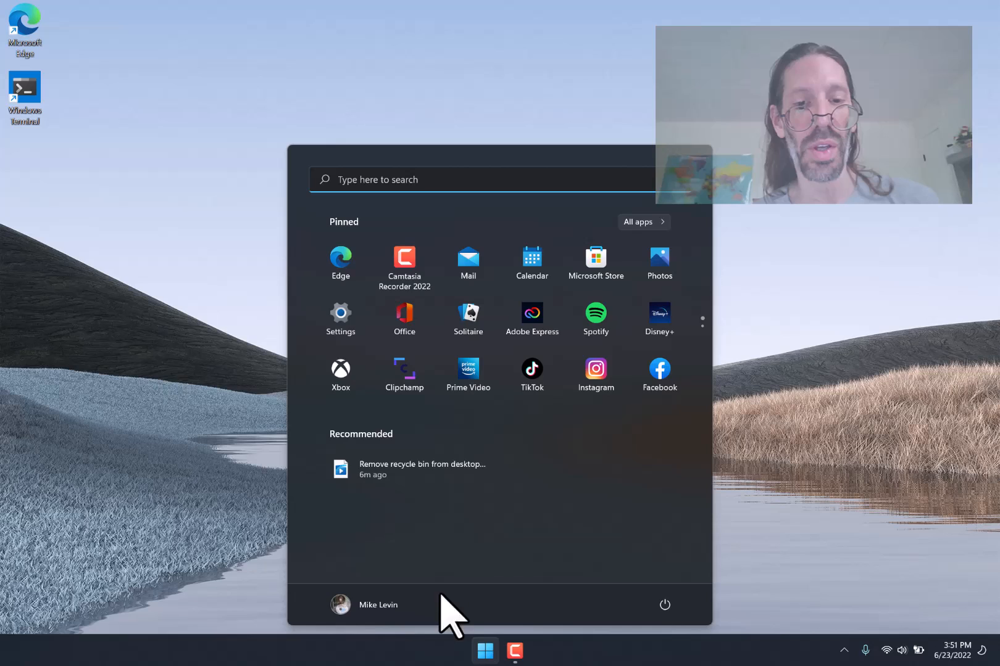
mouse_move(379, 605)
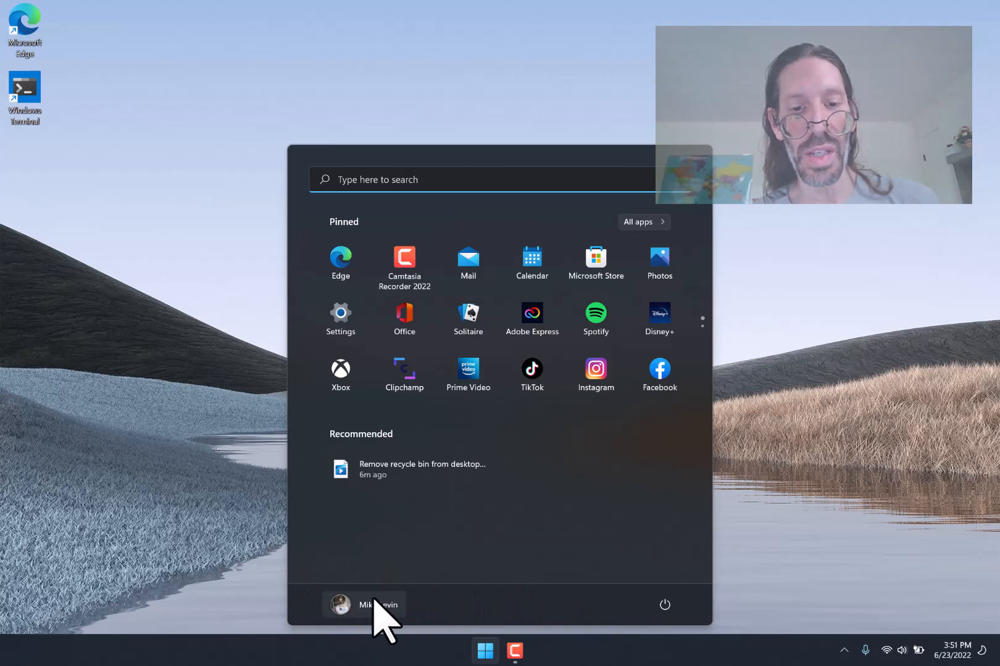
mouse_move(491, 632)
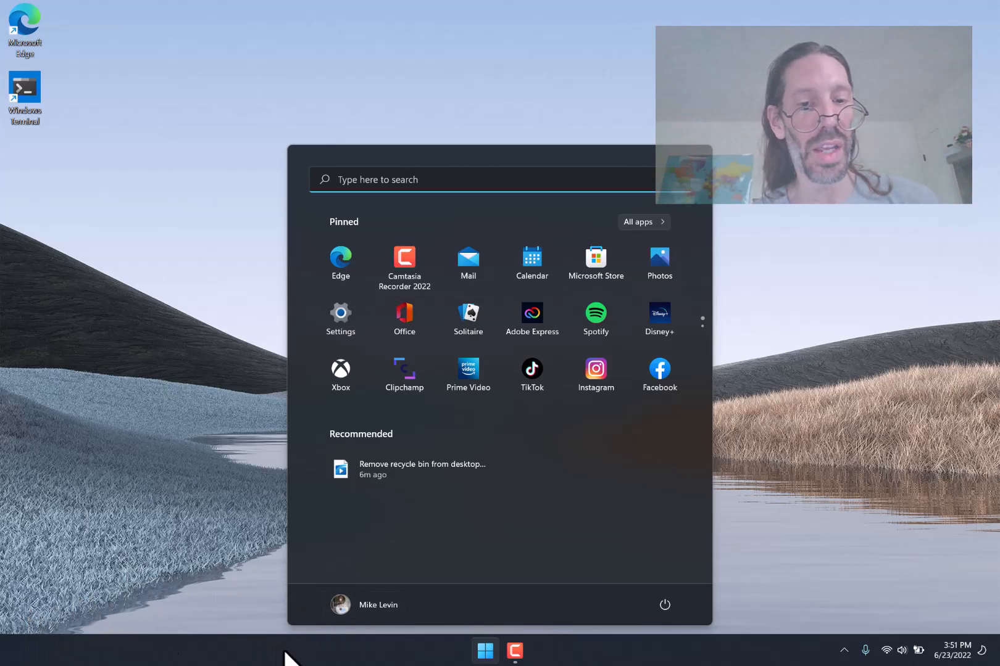
mouse_move(350, 319)
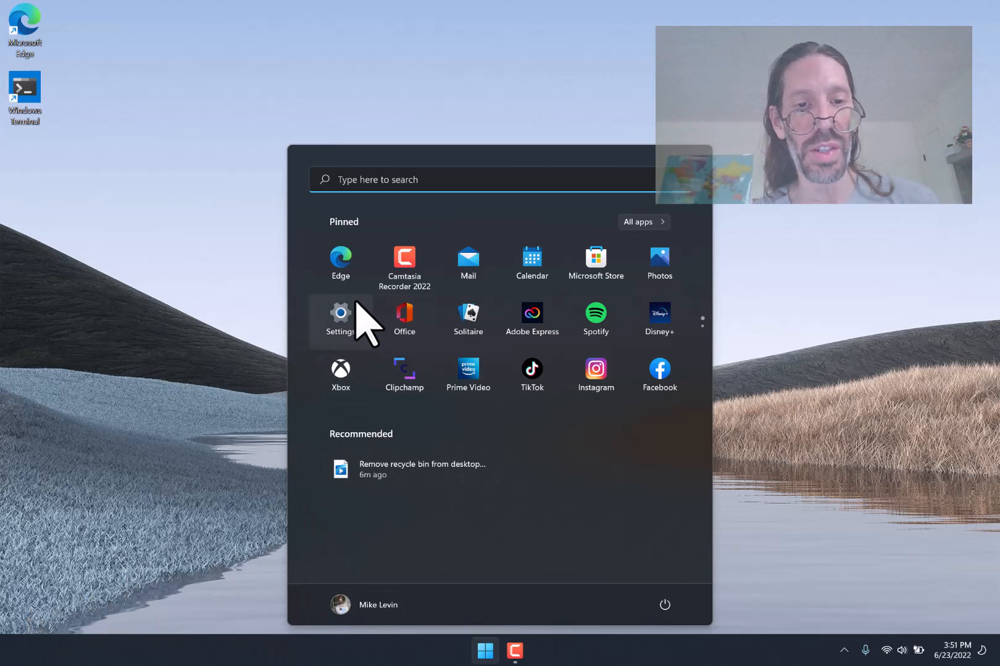
Launch the Settings app and go to the Personalization page.
left_click(340, 316)
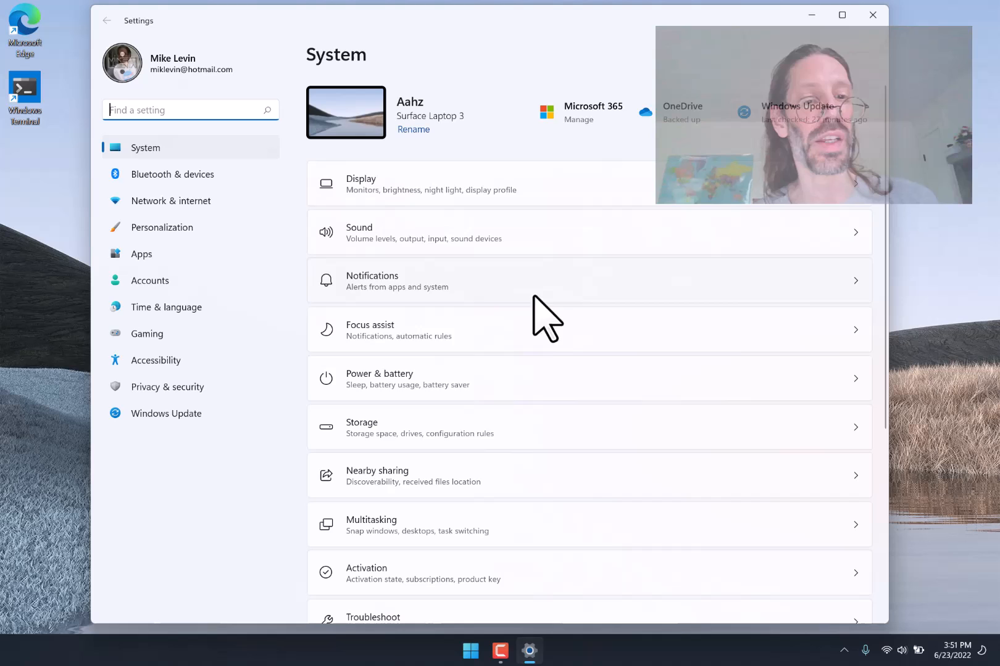
mouse_move(310, 469)
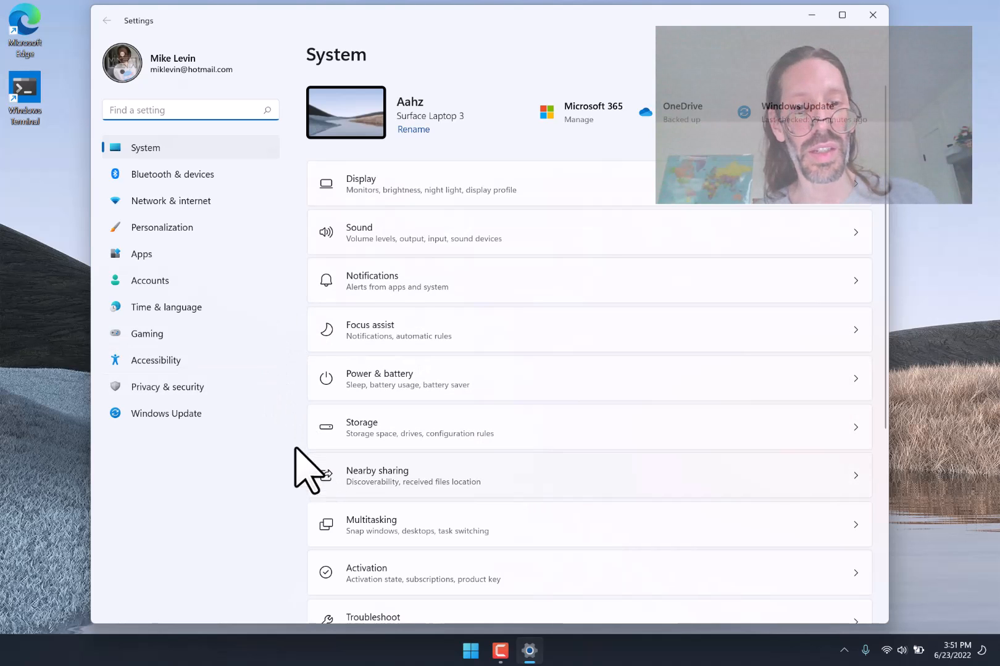
mouse_move(164, 227)
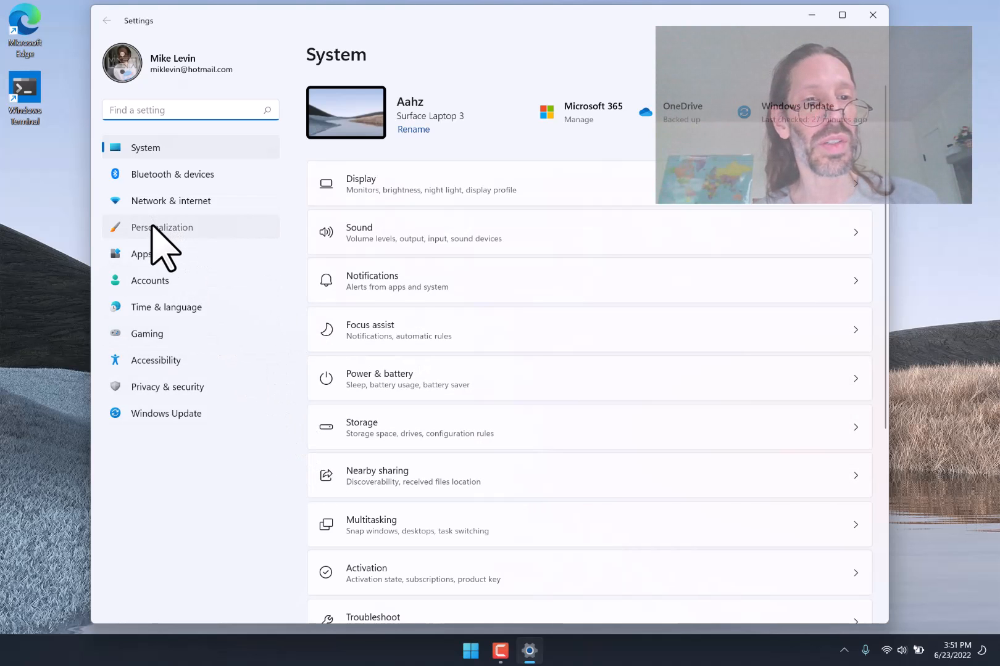
left_click(161, 227)
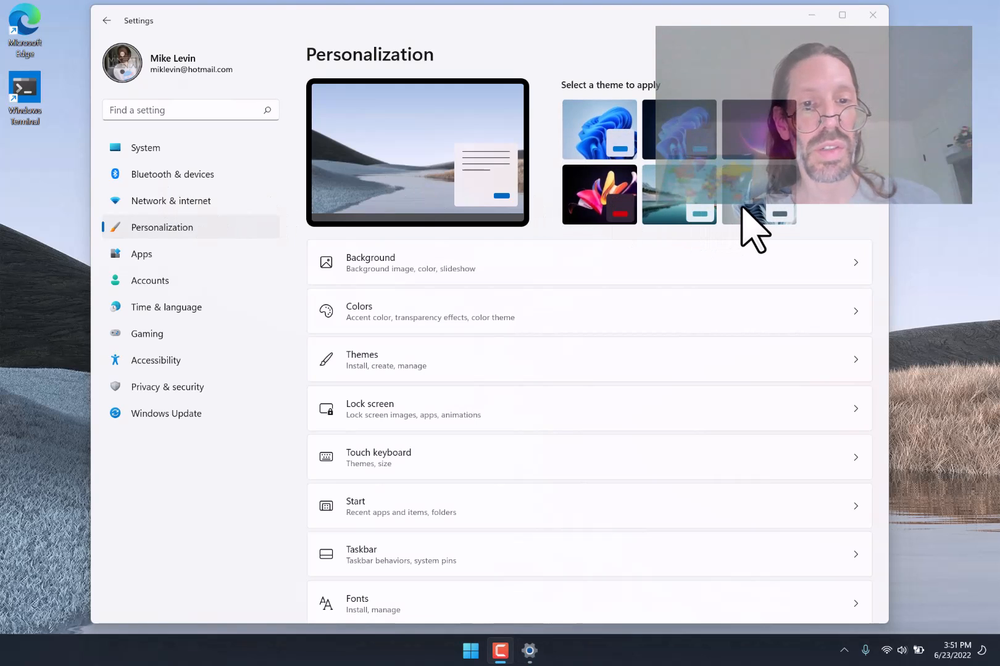
mouse_move(421, 446)
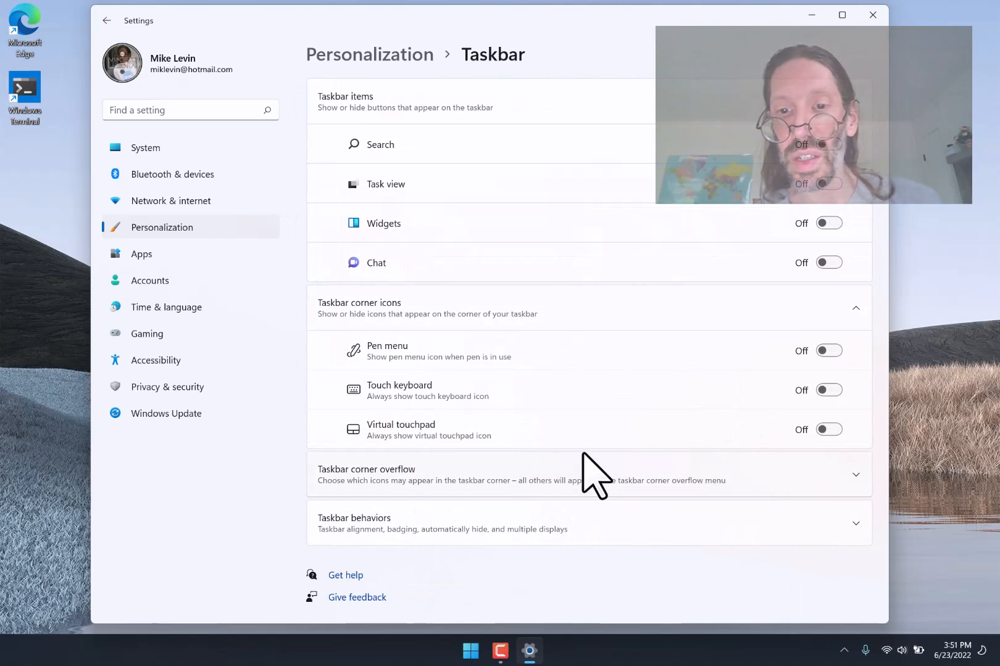
mouse_move(405, 533)
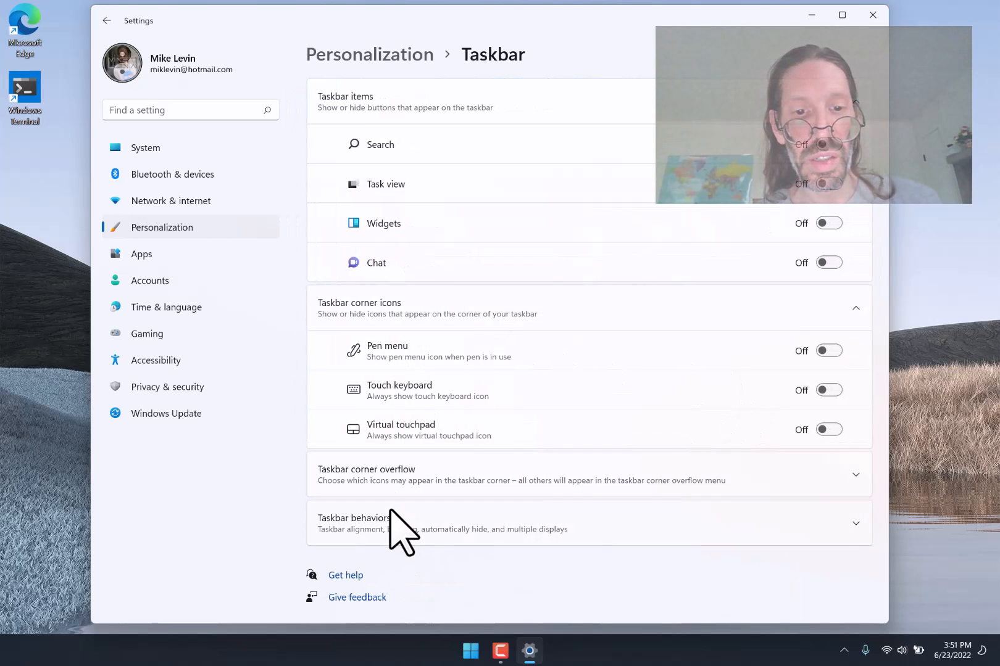
Under Taskbar behaviors, set Taskbar alignment to Left.
left_click(353, 517)
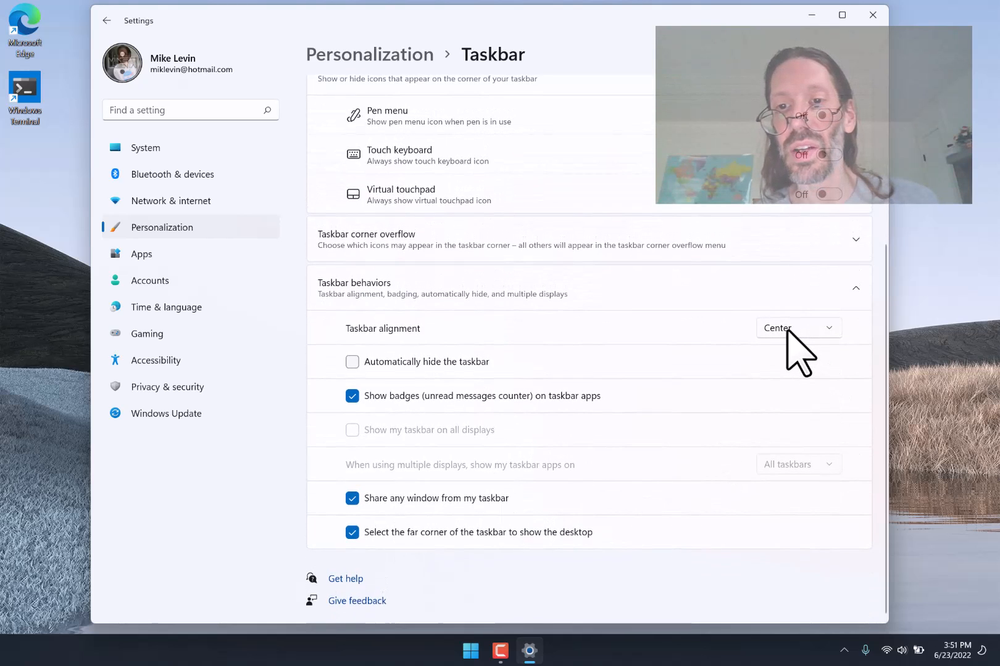
left_click(797, 328)
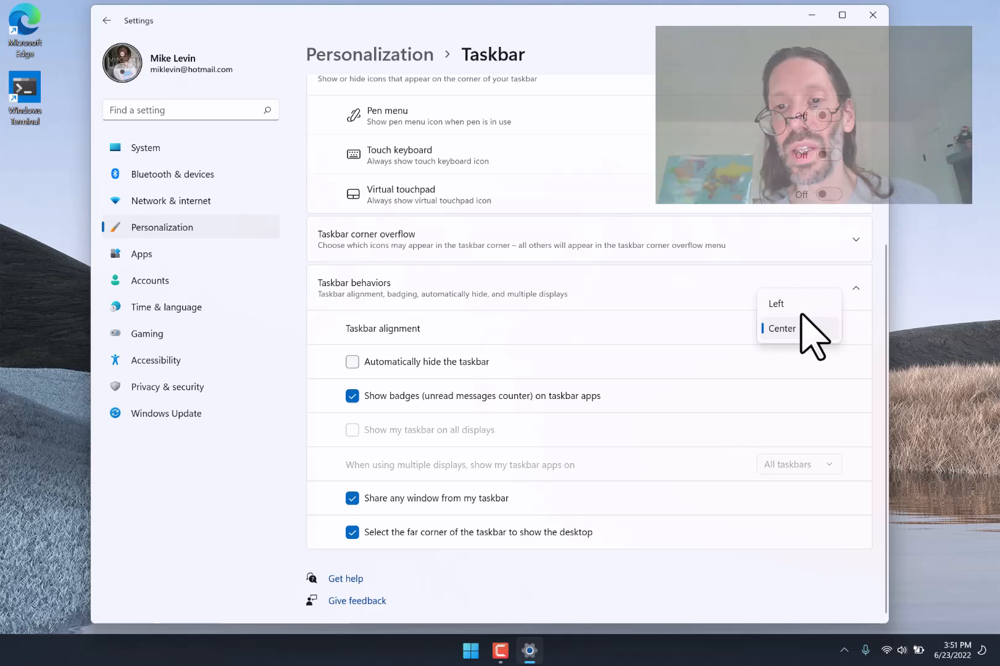
left_click(776, 303)
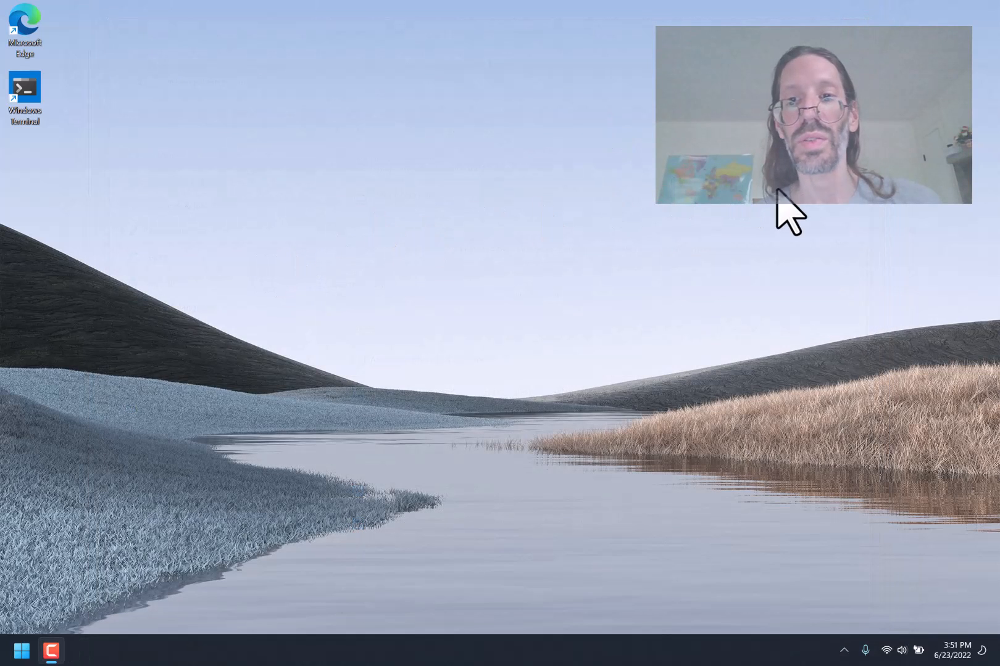
mouse_move(685, 158)
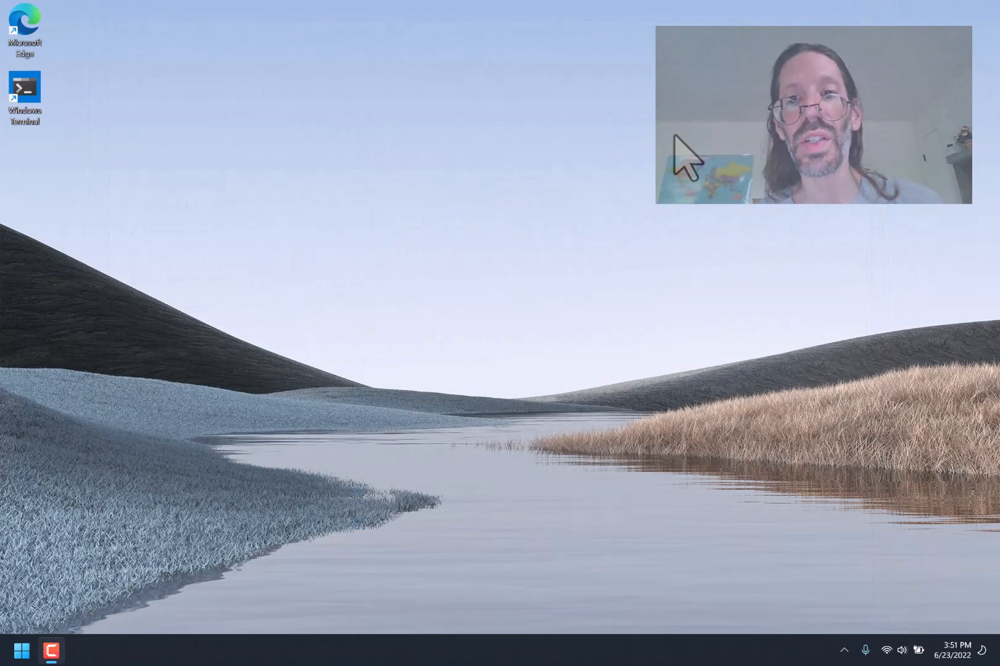